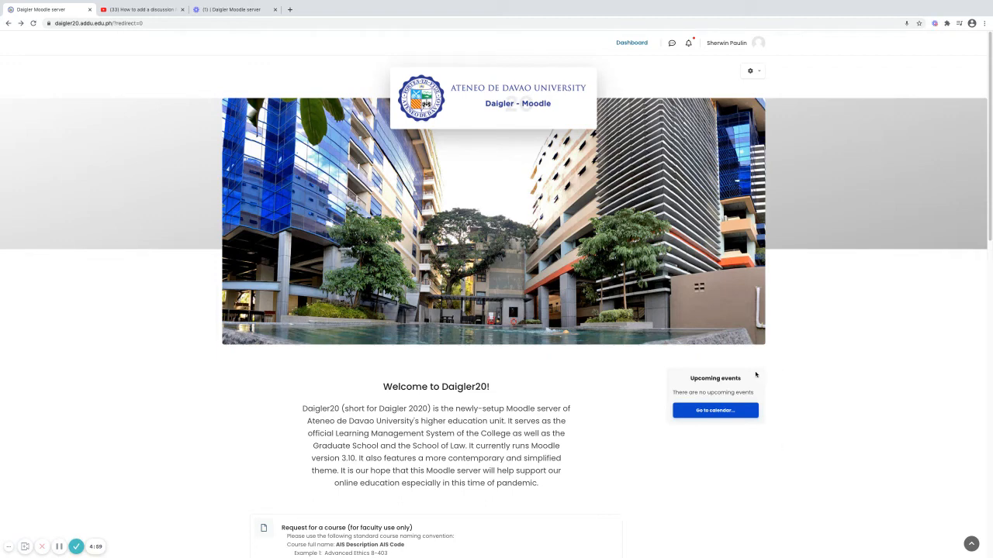
mouse_move(826, 297)
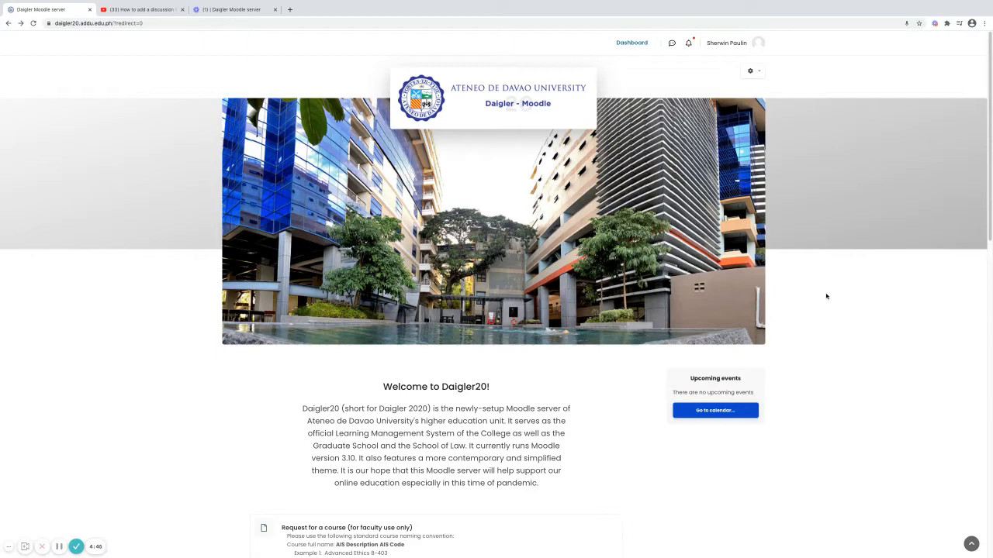
mouse_move(769, 176)
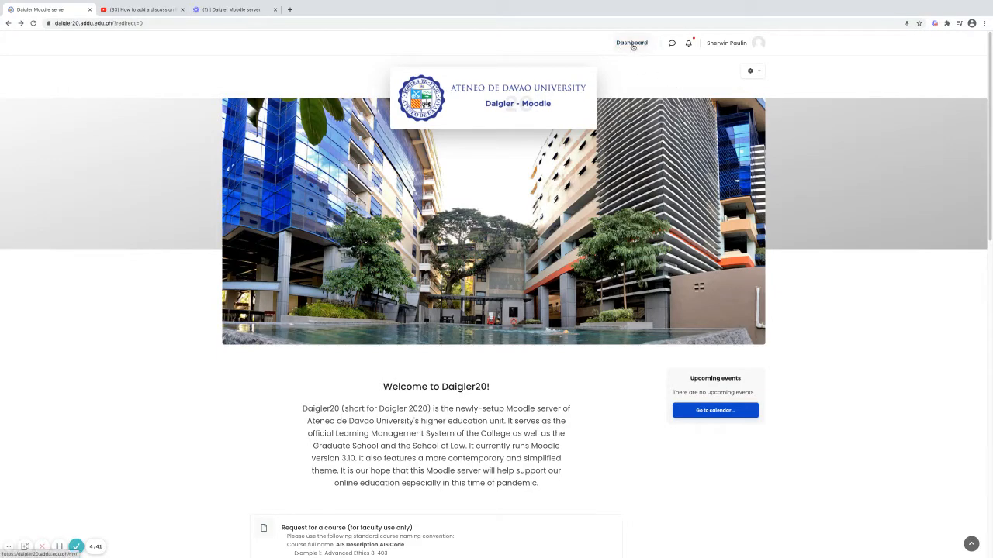
- Go to the Dashboard and open the INFORMATION TECHNOLOGY 99-789 course
left_click(631, 43)
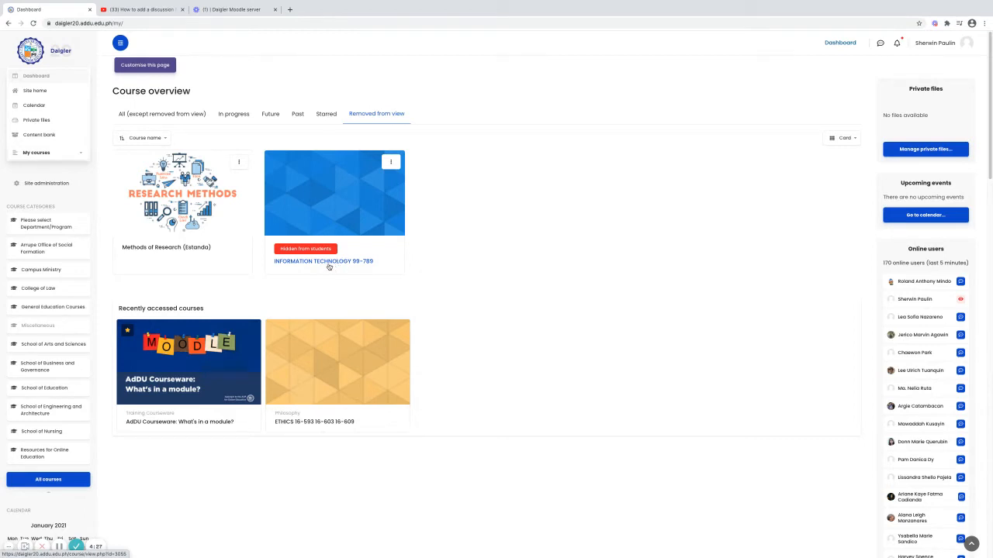
left_click(324, 262)
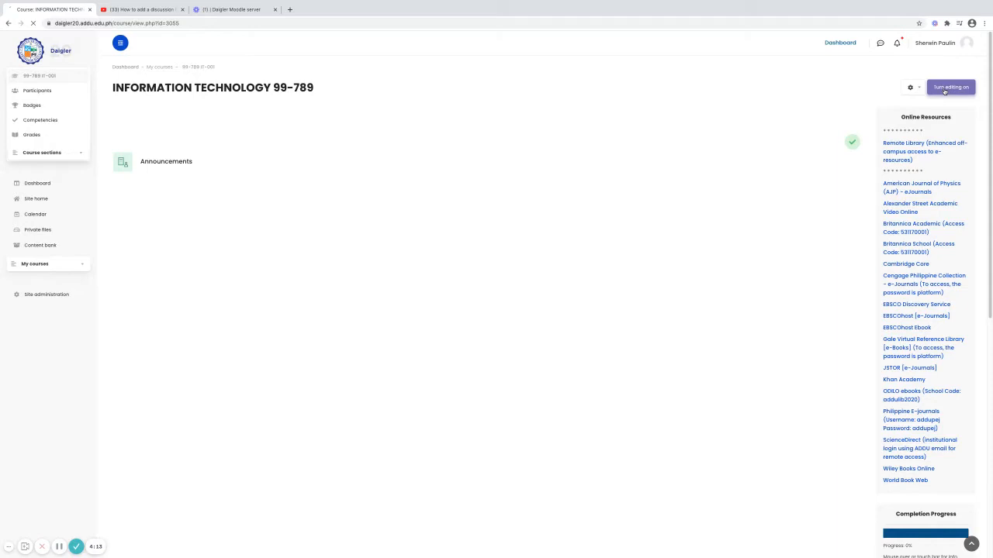
- Turn editing on and add a Forum activity to the course
left_click(950, 87)
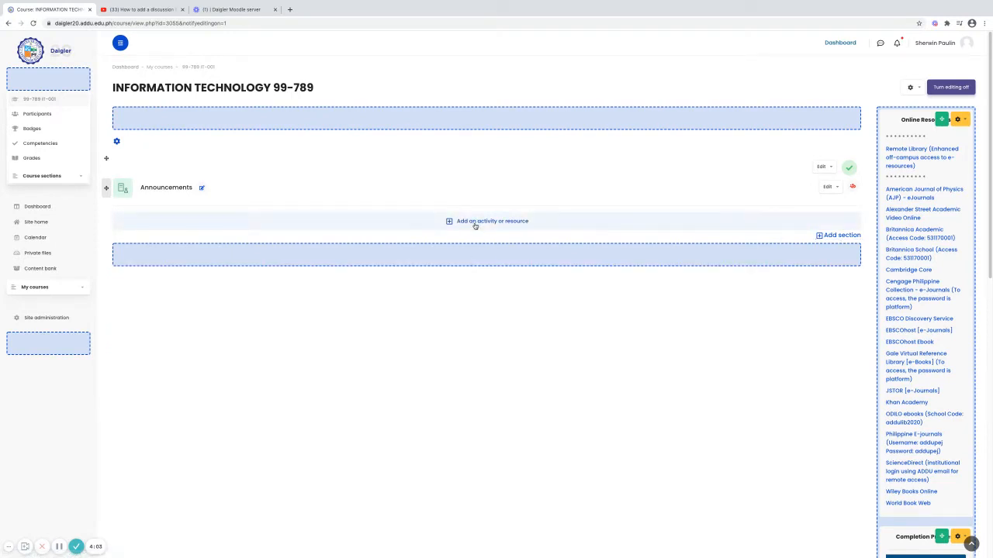
left_click(492, 221)
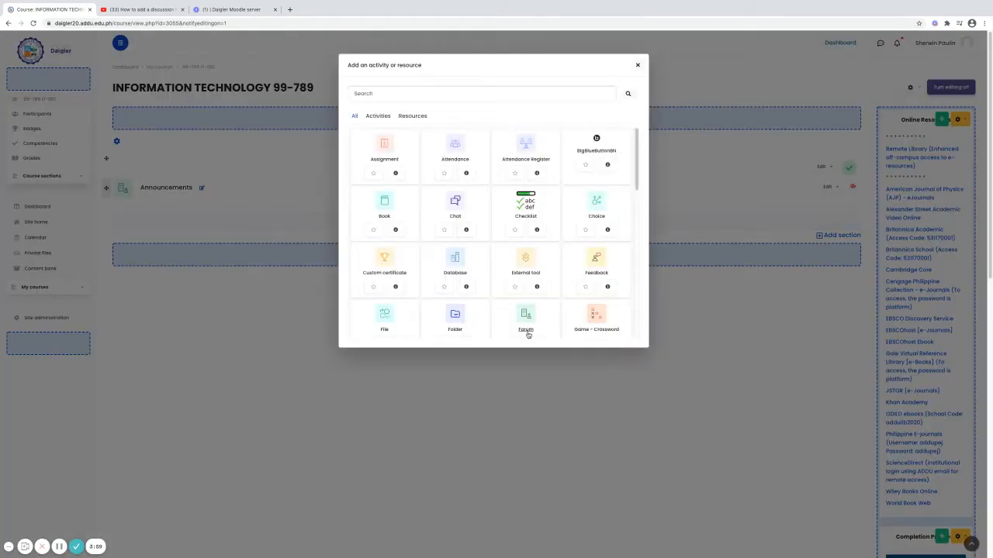
left_click(525, 318)
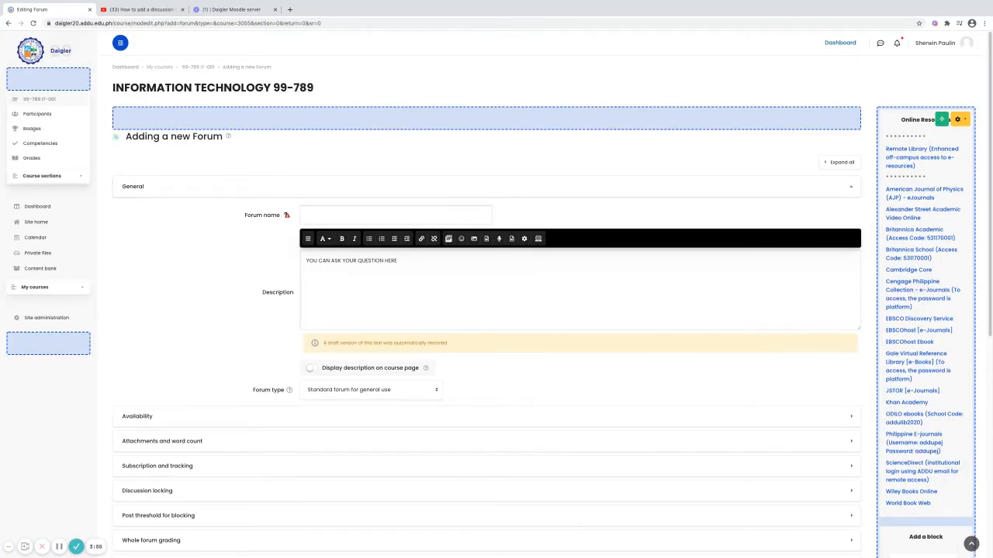
- Enter 'DISCUSSION FORUM' as the forum name
left_click(396, 214)
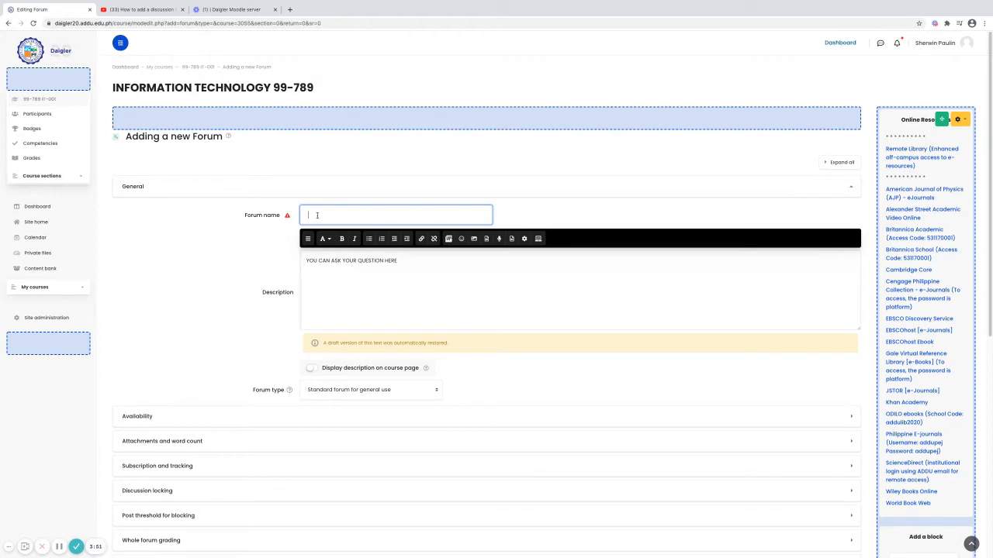
type("D")
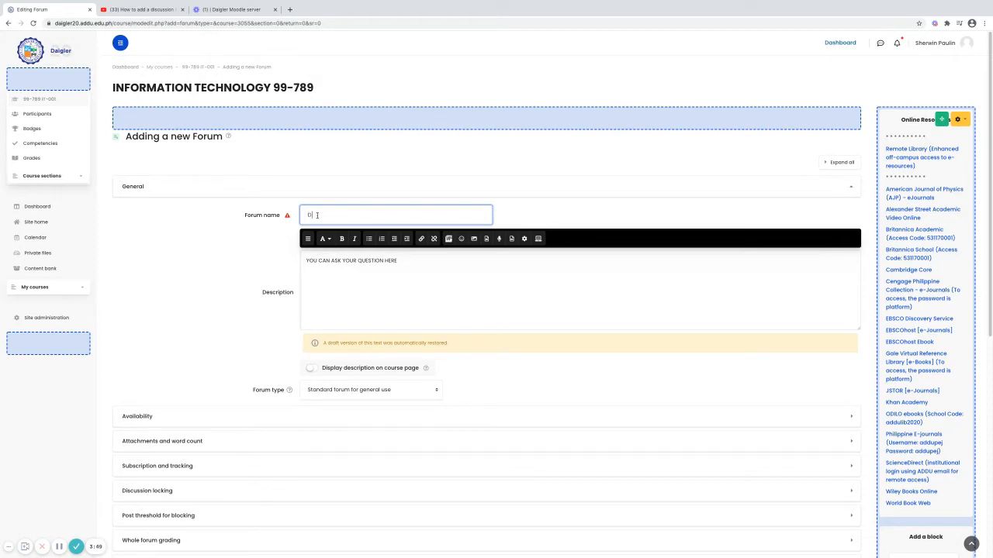
type("DISCUSSION")
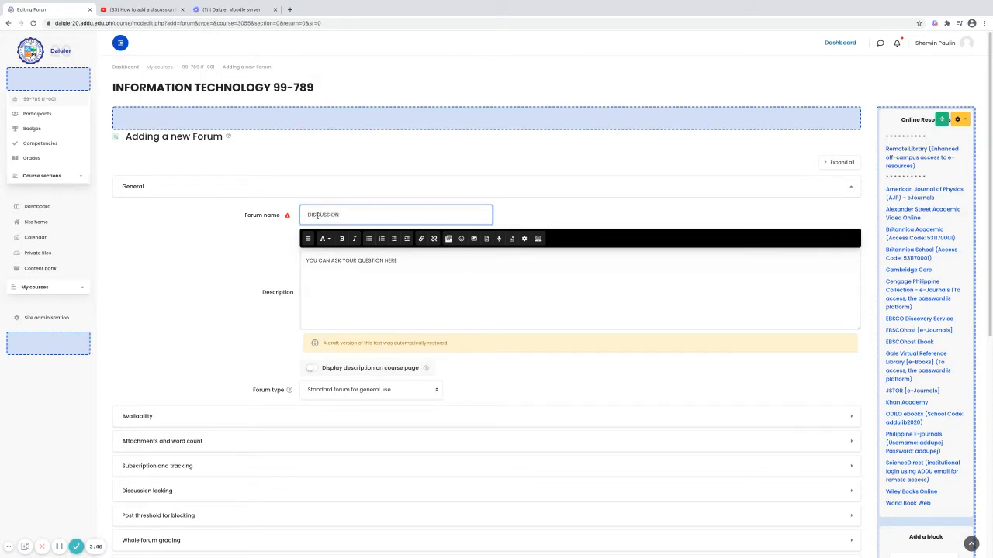
type("FORUM")
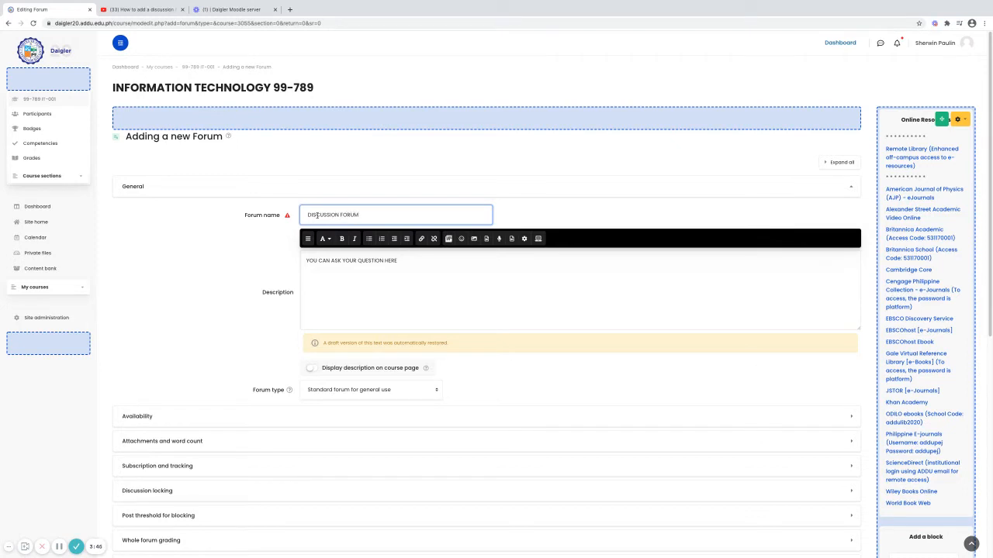
- Set the description to display on the course page and expand Availability
left_click(391, 277)
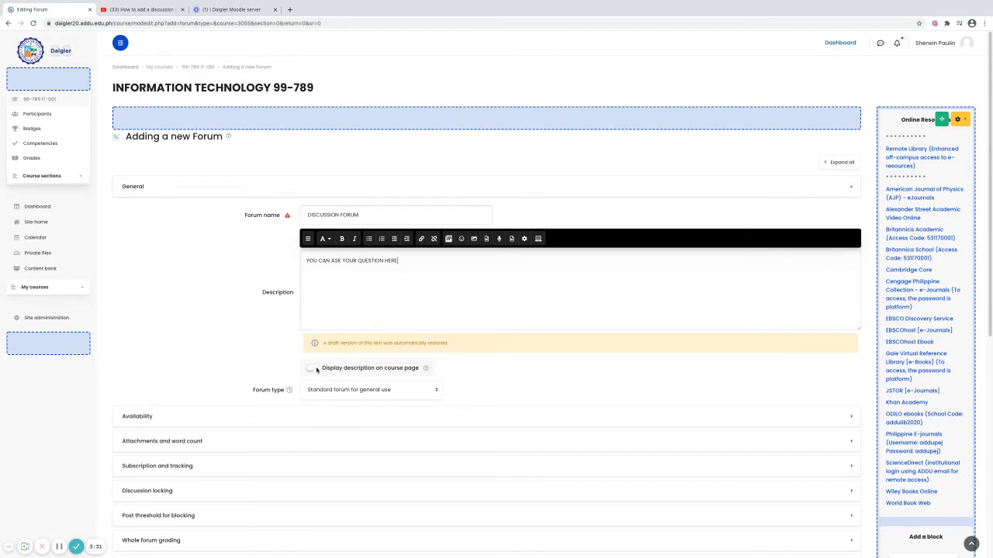
left_click(311, 368)
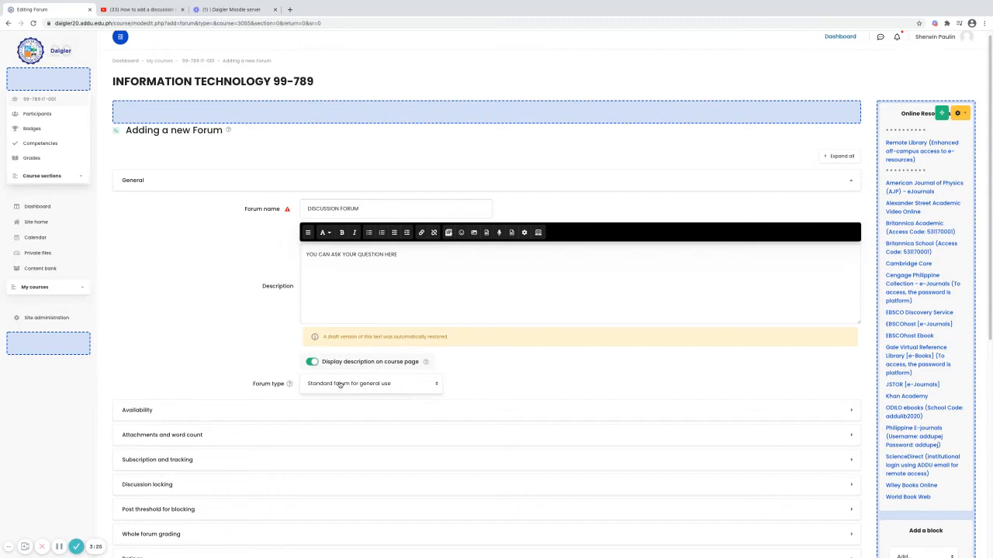
left_click(138, 410)
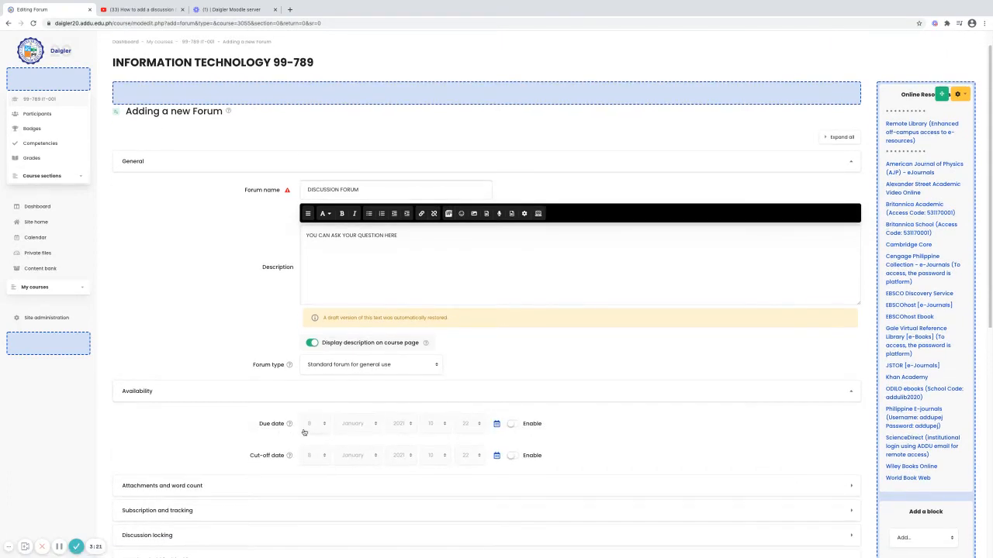
- Set maximum attachment size to 10MB and maximum number of attachments to 5
scroll("down", 3)
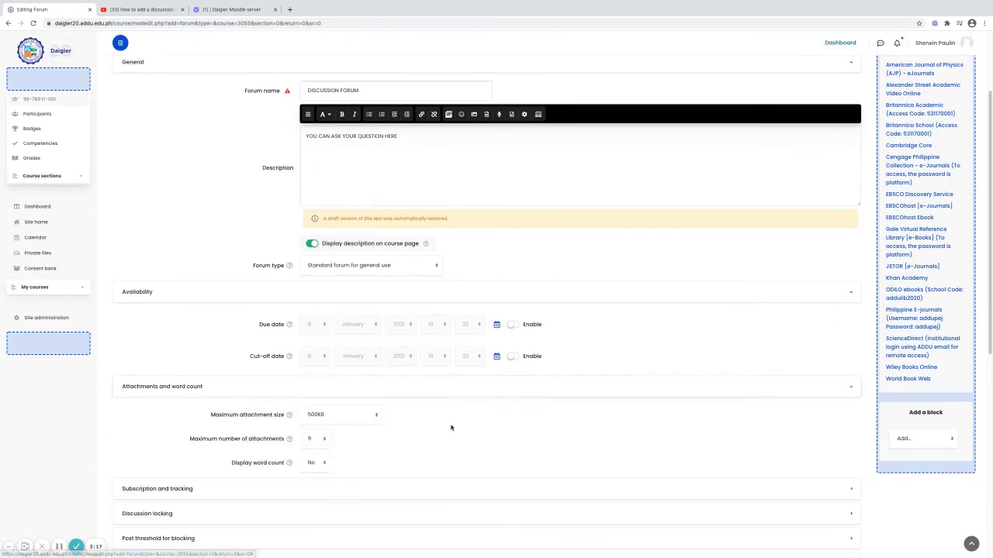
mouse_move(240, 417)
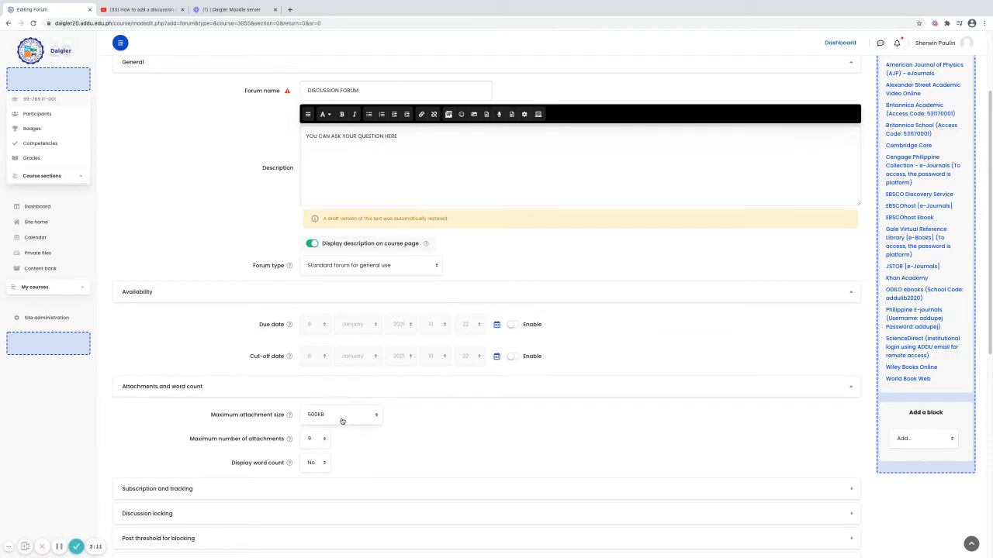
left_click(345, 414)
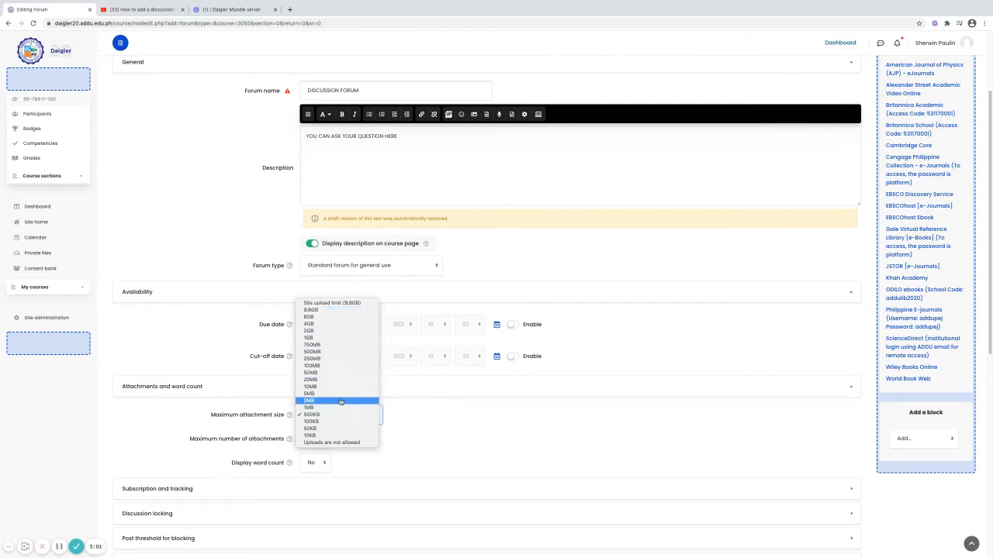
mouse_move(309, 386)
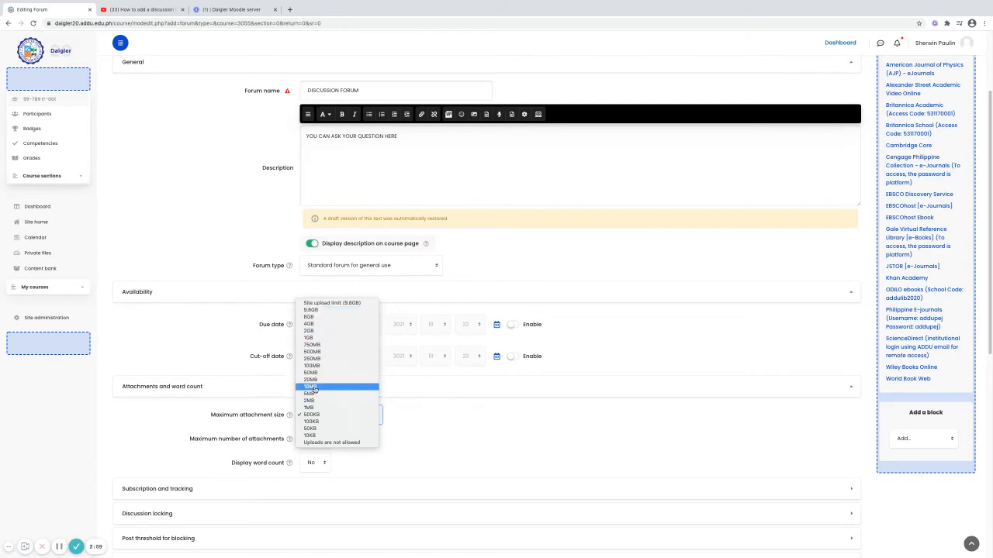
left_click(309, 387)
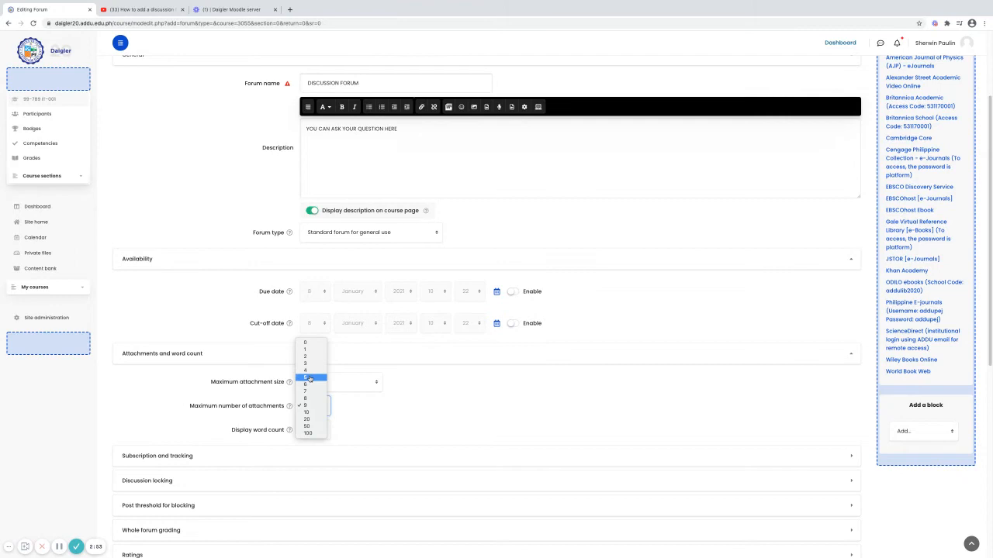
left_click(305, 391)
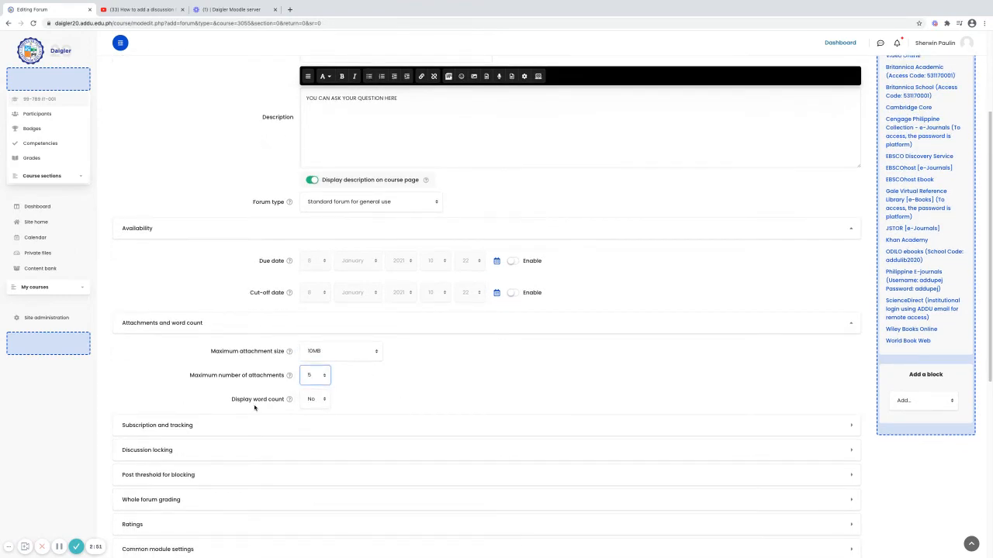
scroll("down", 3)
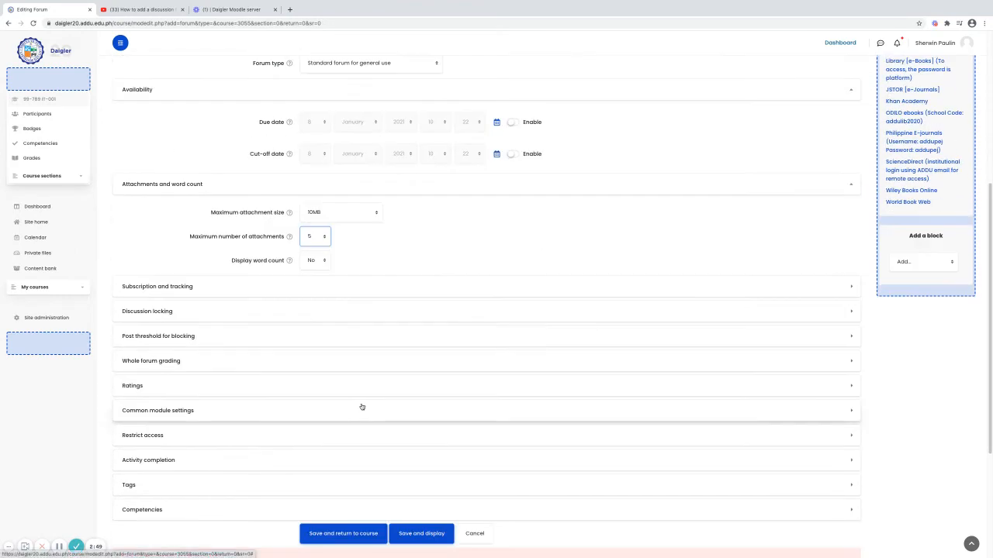
mouse_move(216, 339)
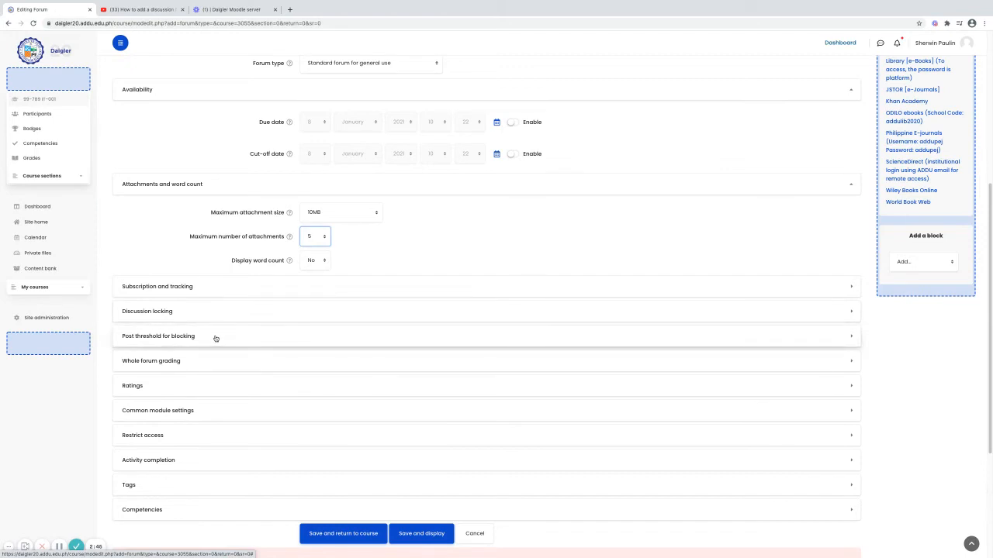
- Set the blocking period to 1 day, blocking threshold 5 and warning threshold 4
left_click(158, 336)
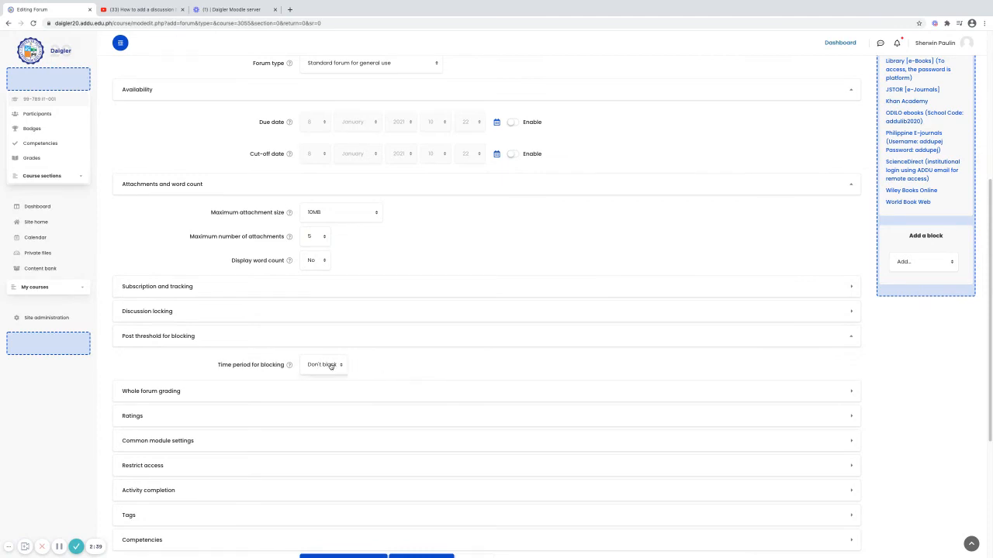
left_click(323, 365)
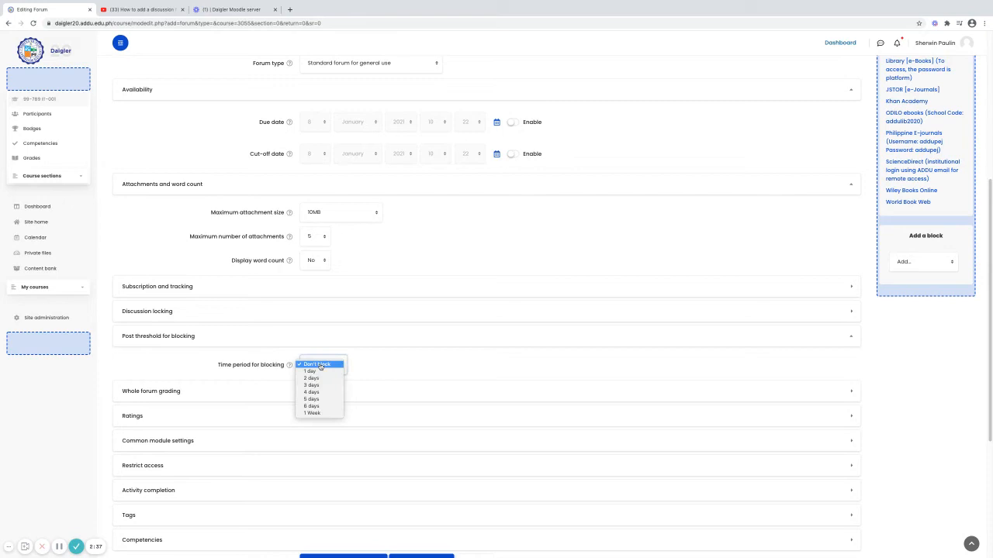
mouse_move(310, 371)
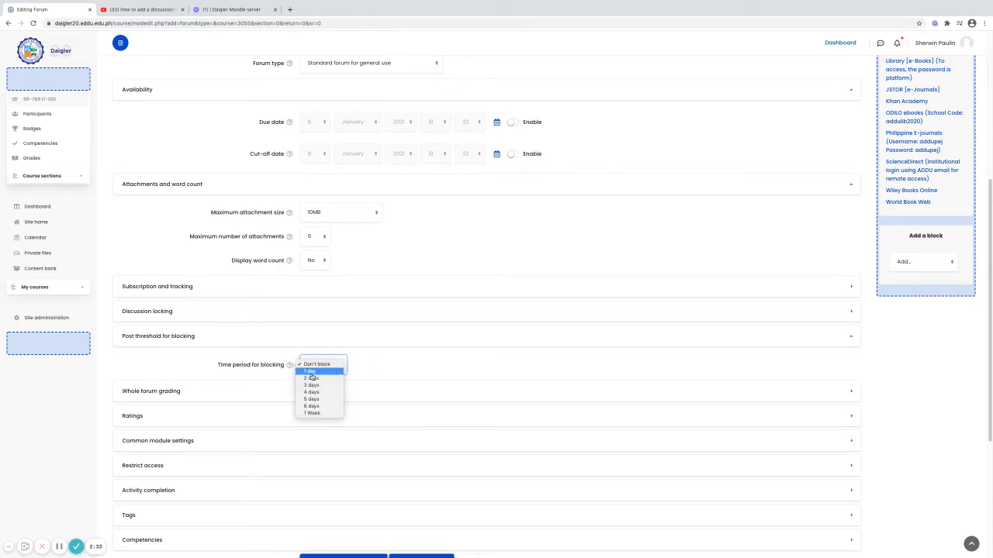
left_click(310, 371)
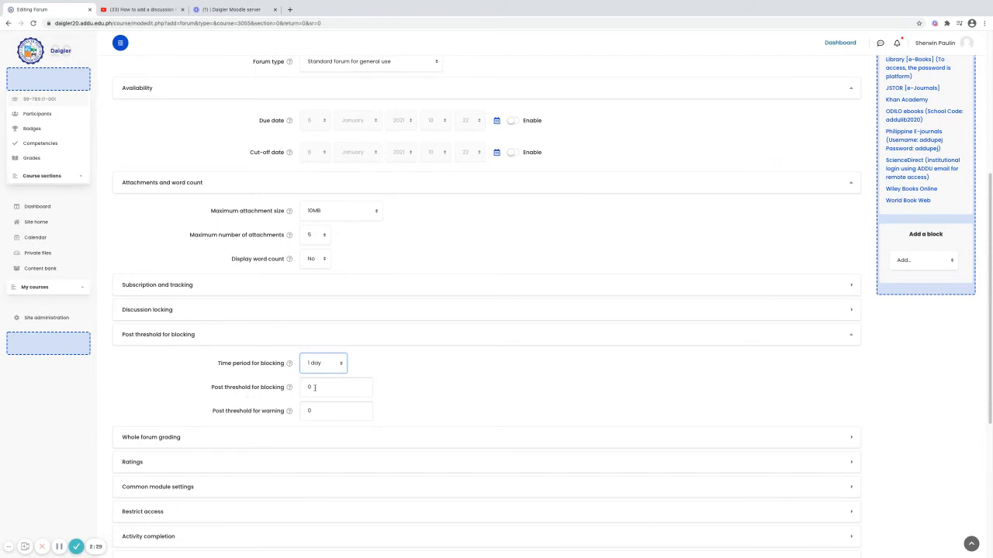
type("3")
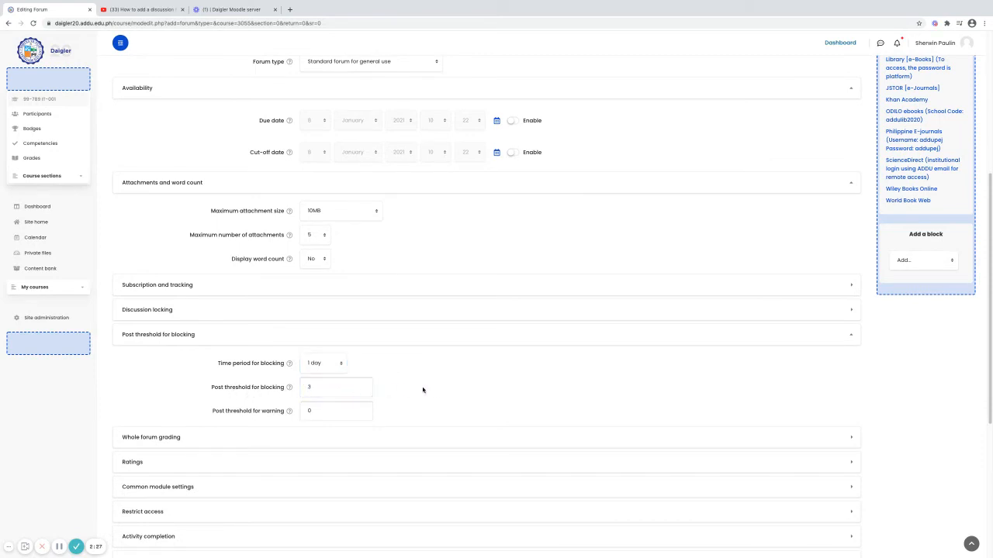
left_click(336, 387)
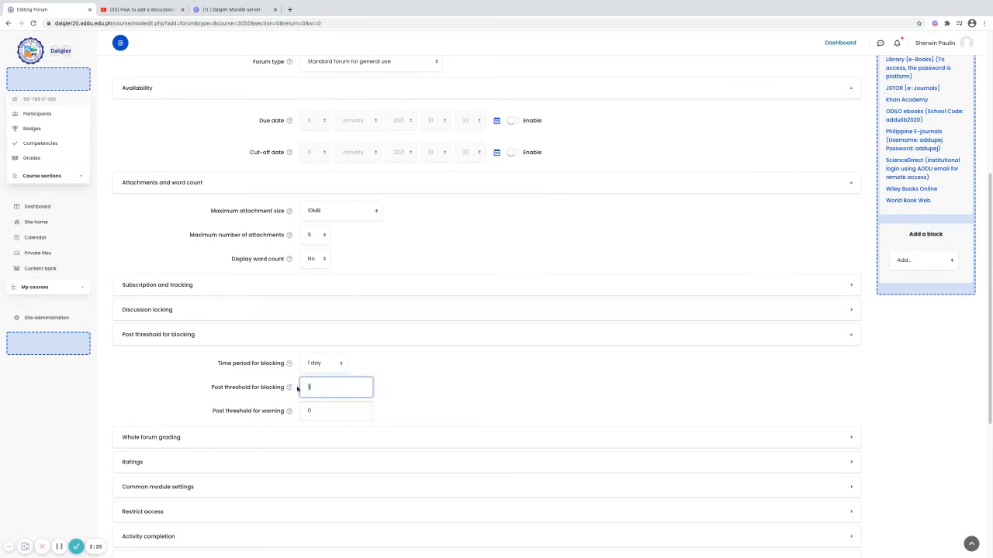
type("5")
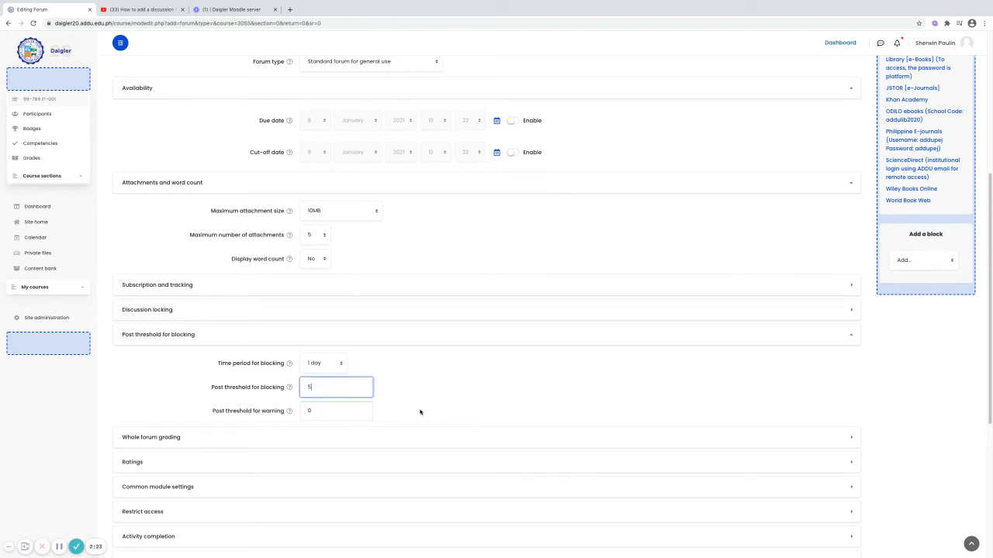
left_click(335, 411)
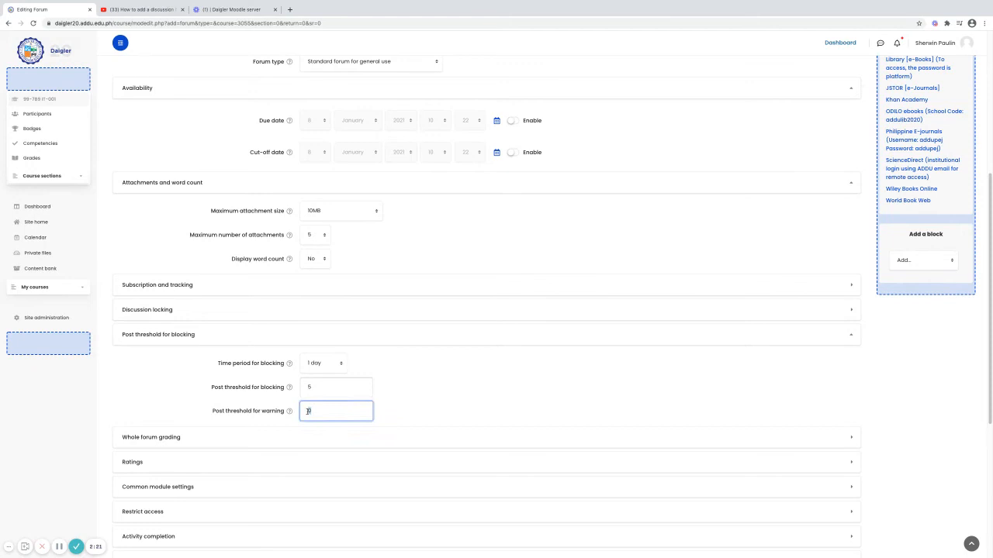
type("4")
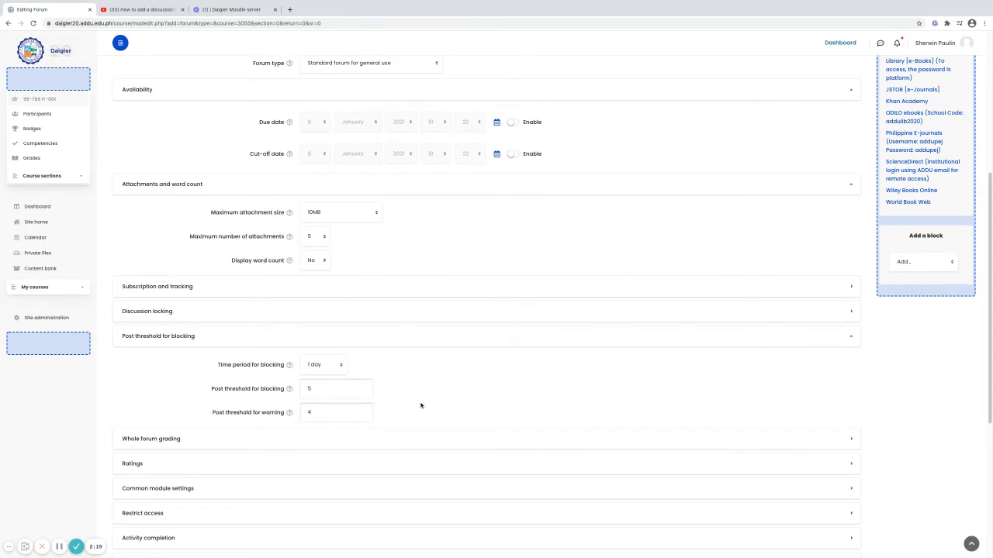
scroll("down", 3)
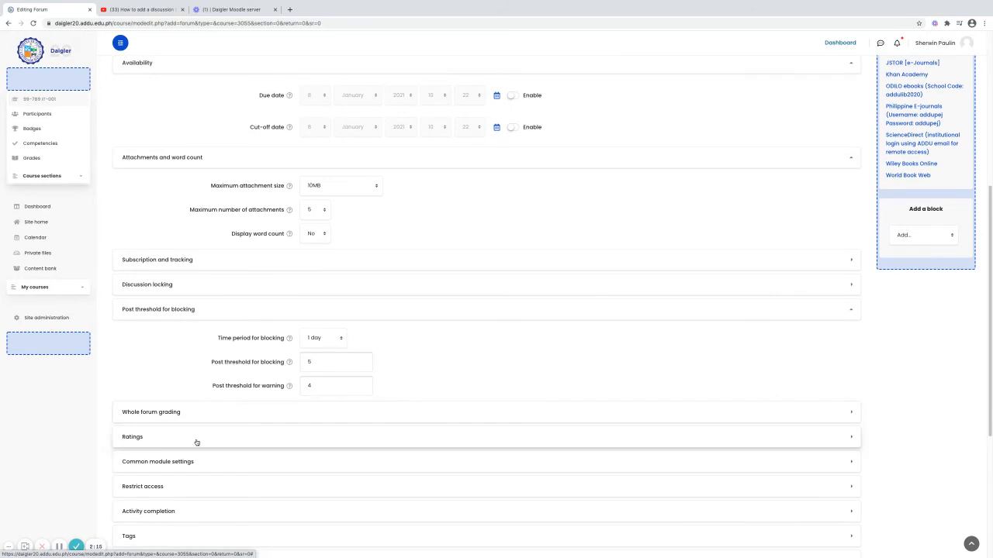
- Expand Restrict access, then save the forum and return to the course
scroll("down", 3)
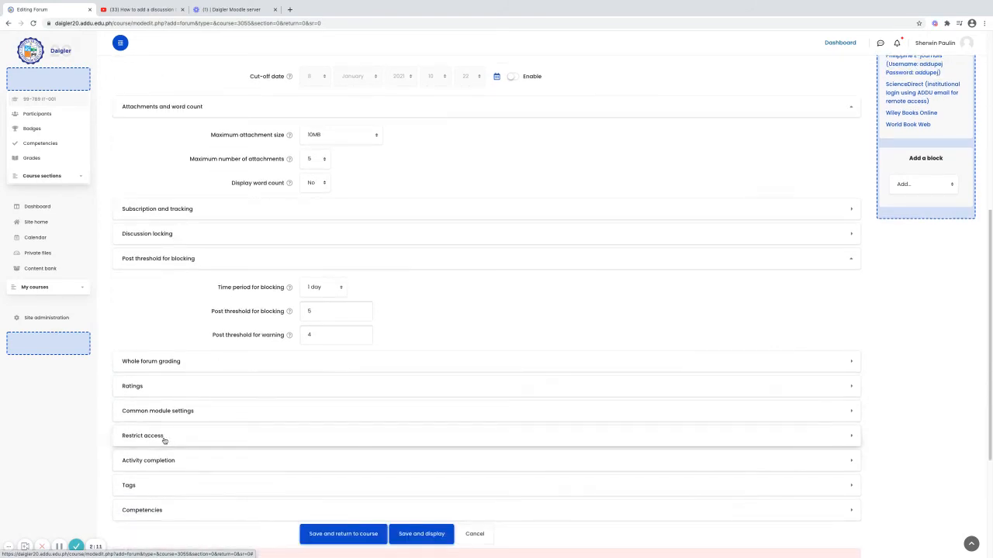
left_click(142, 435)
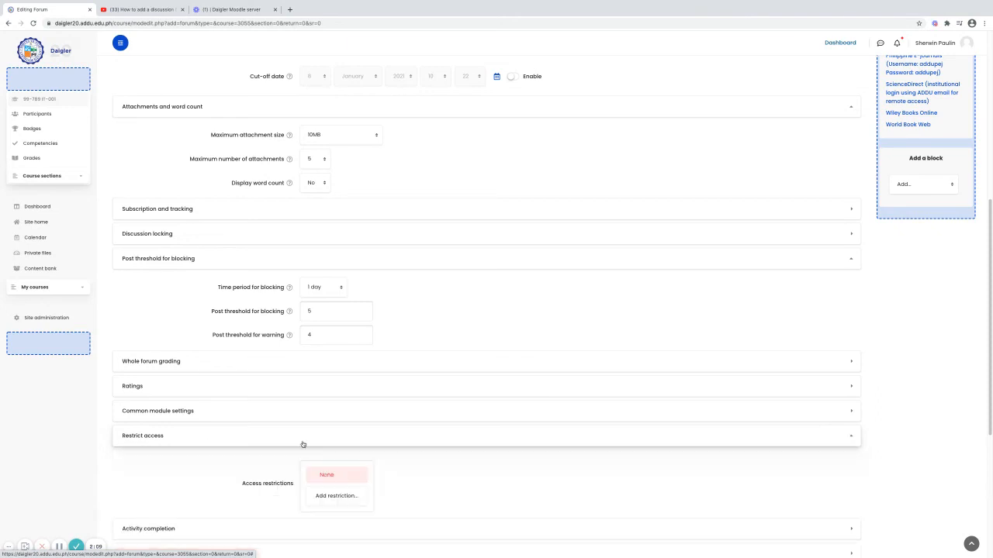
scroll("down", 3)
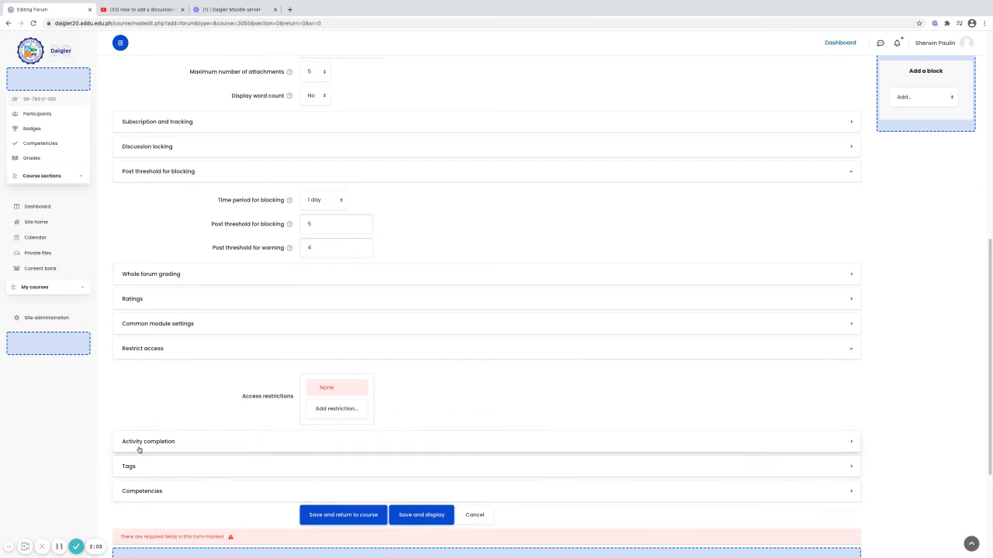
scroll("down", 3)
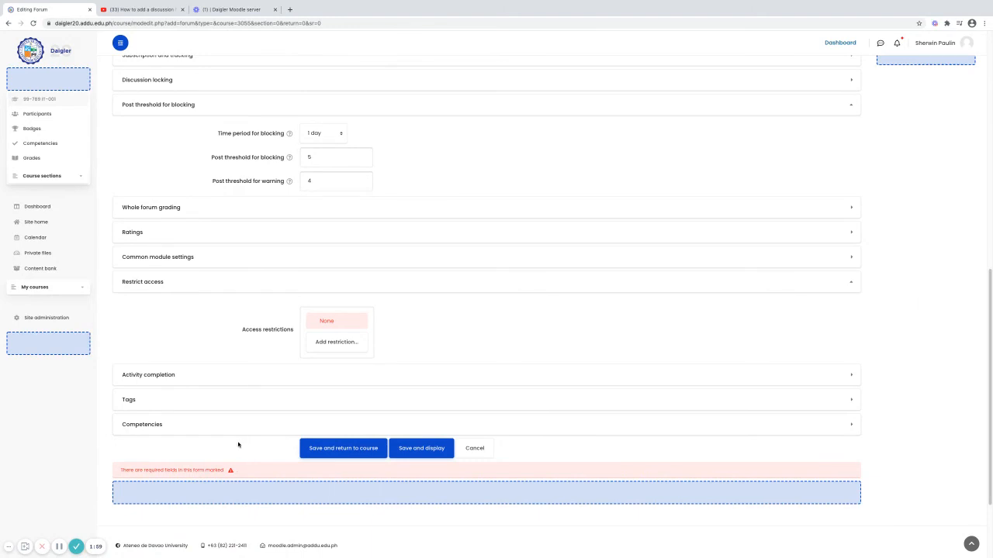
mouse_move(454, 401)
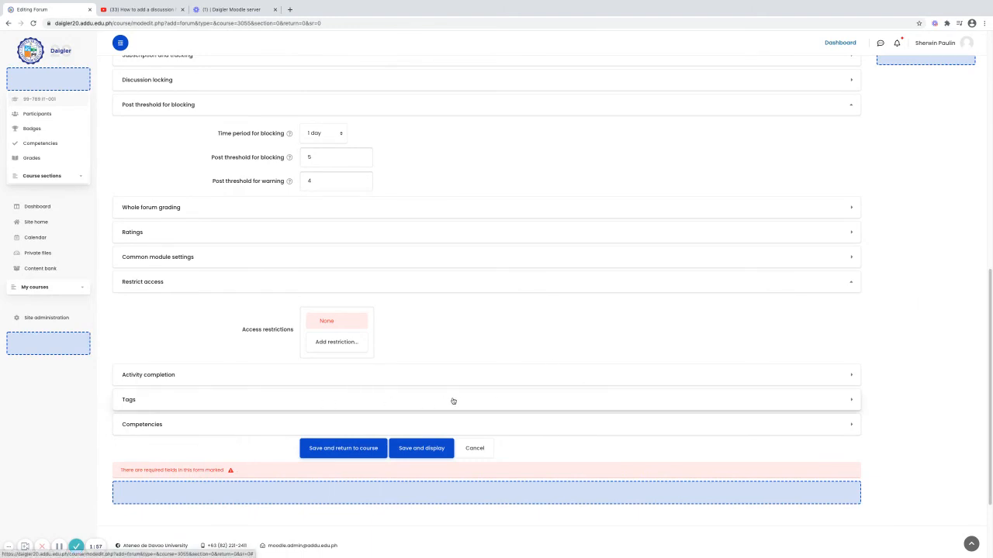
left_click(343, 448)
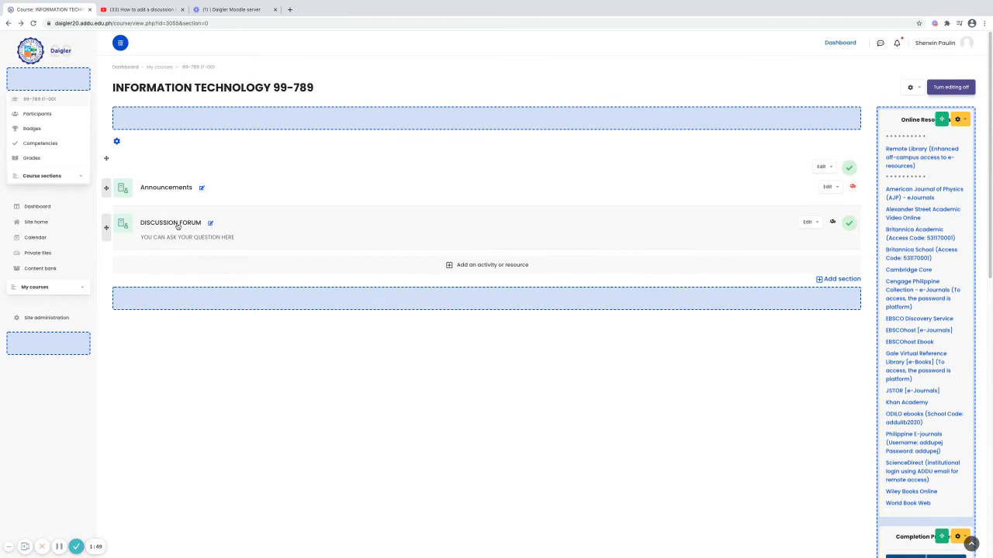
- Open the DISCUSSION FORUM from the course page
left_click(170, 222)
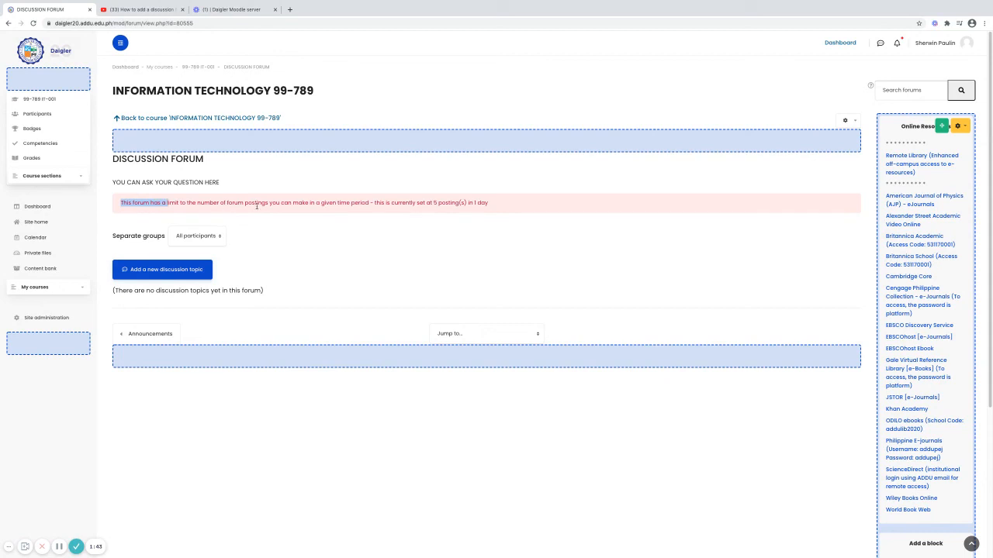
mouse_move(314, 209)
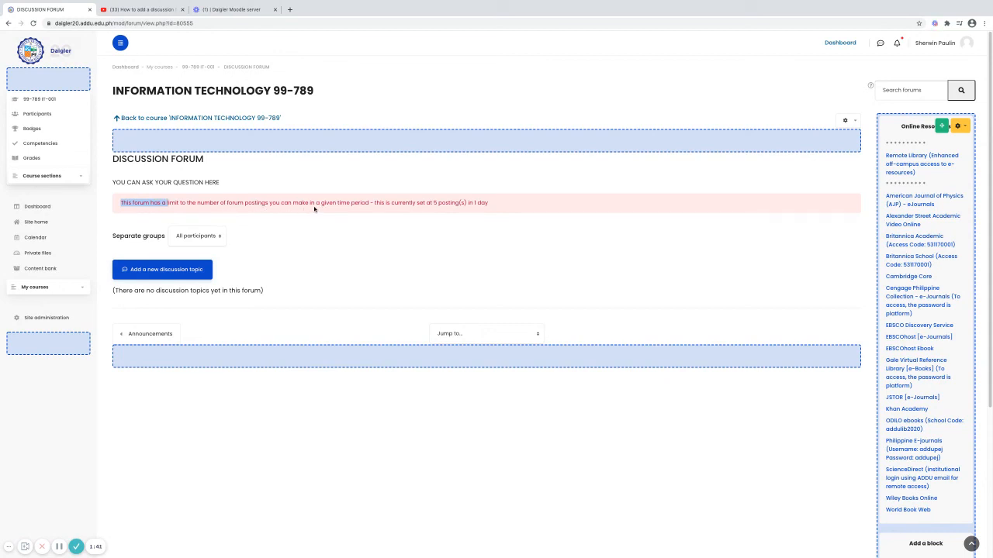
mouse_move(405, 211)
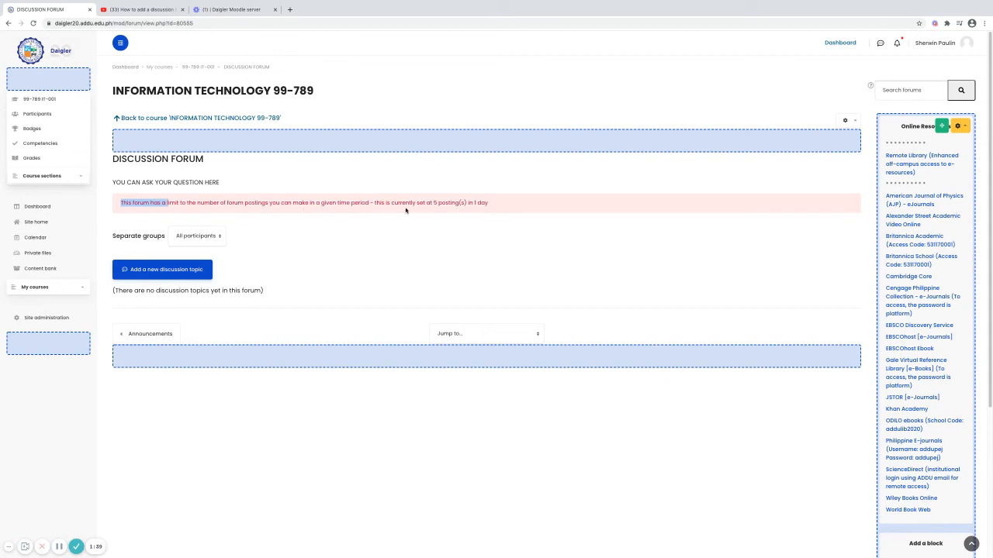
mouse_move(441, 211)
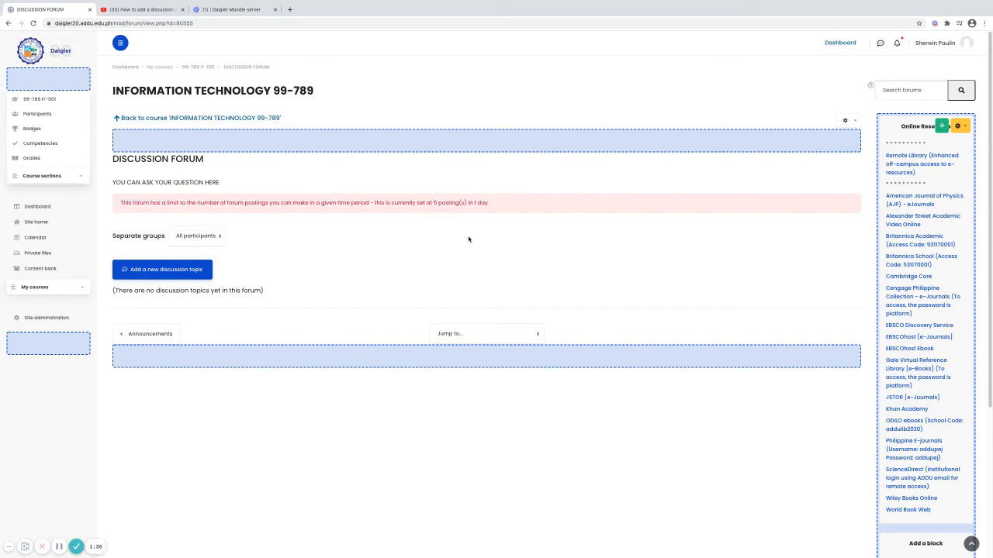
mouse_move(162, 269)
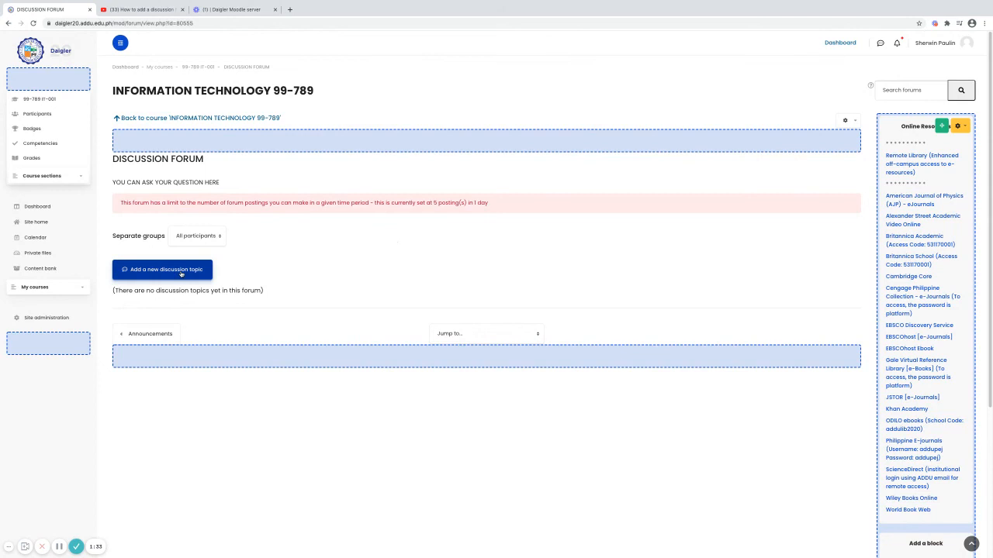
- Start a new discussion topic in the DISCUSSION FORUM
left_click(162, 269)
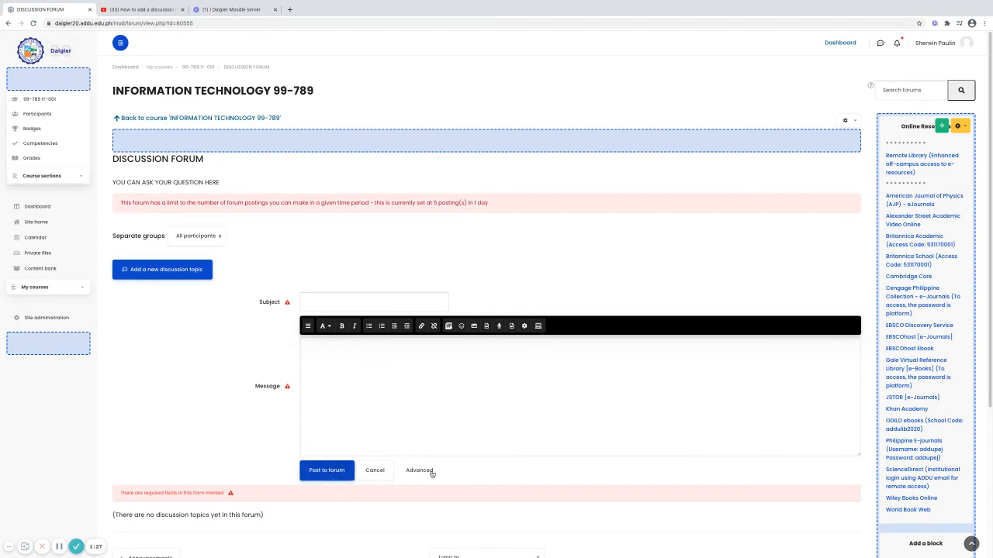
scroll("down", 3)
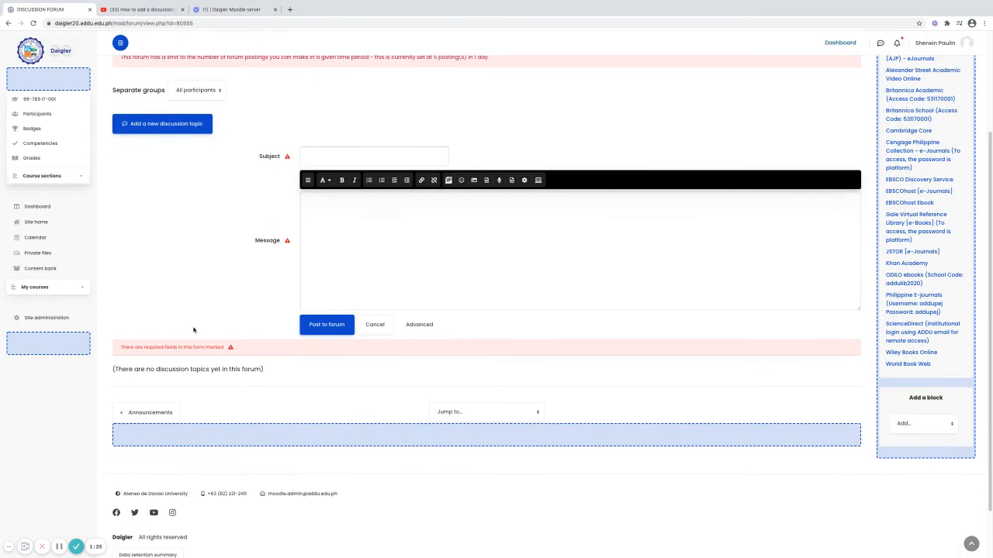